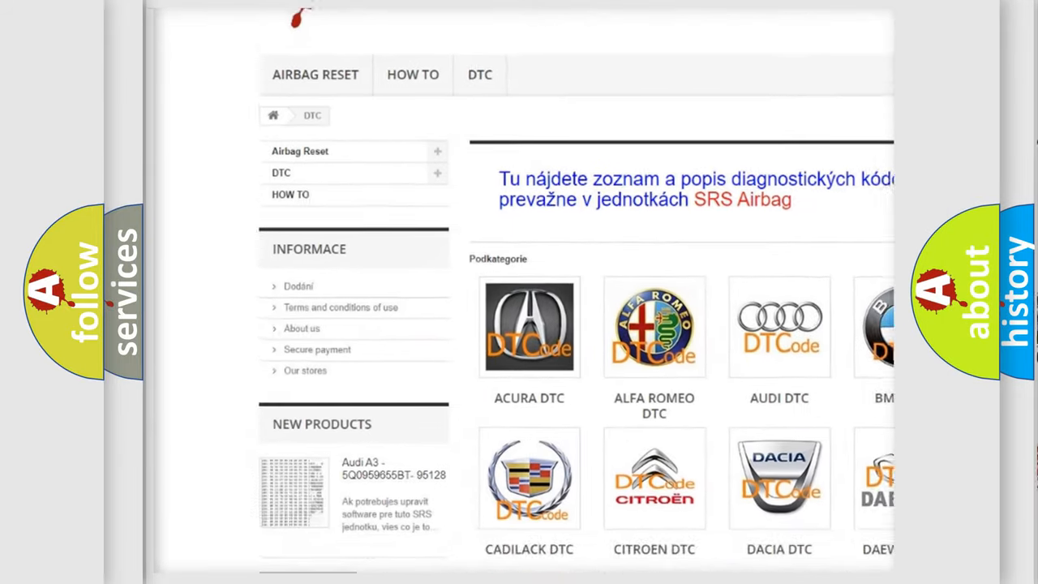
Step: Scroll through the trouble-code brand page to reach the Dodge DTC code list
{"action": "scroll", "scroll_direction": "down", "scroll_amount": 3}
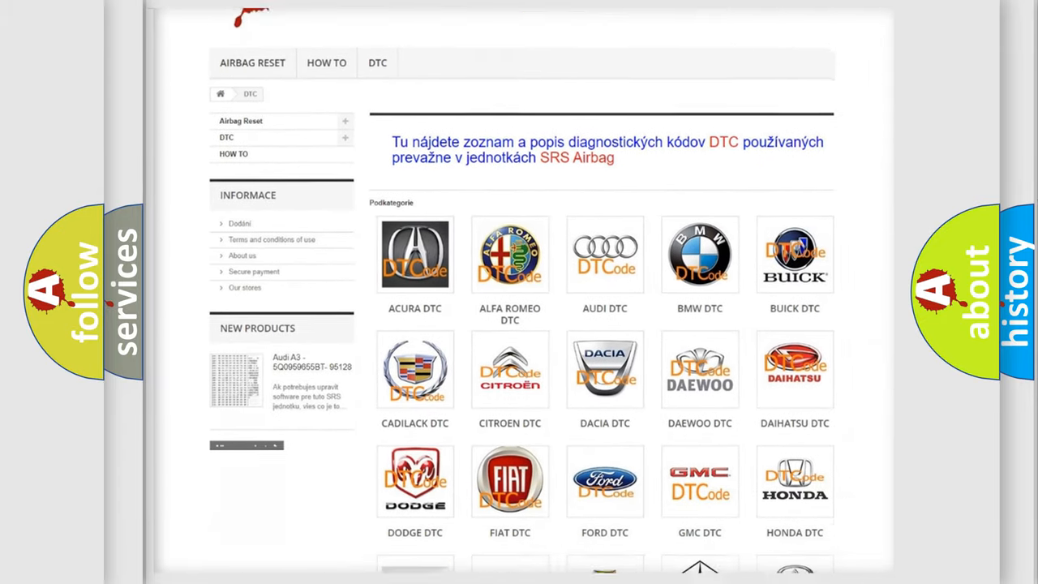
{"action": "scroll", "scroll_direction": "down", "scroll_amount": 3}
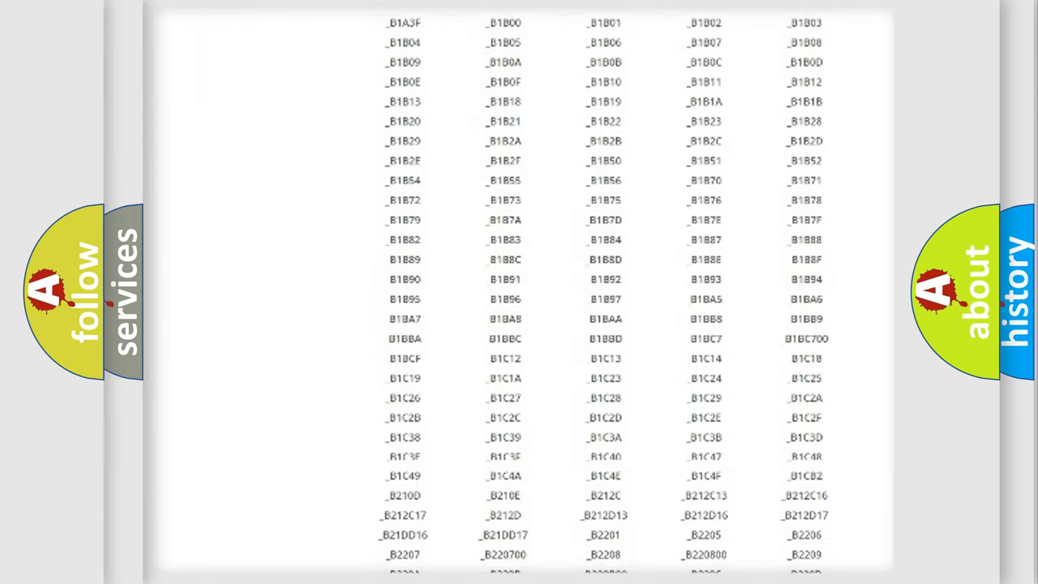
{"action": "scroll", "scroll_direction": "down", "scroll_amount": 3}
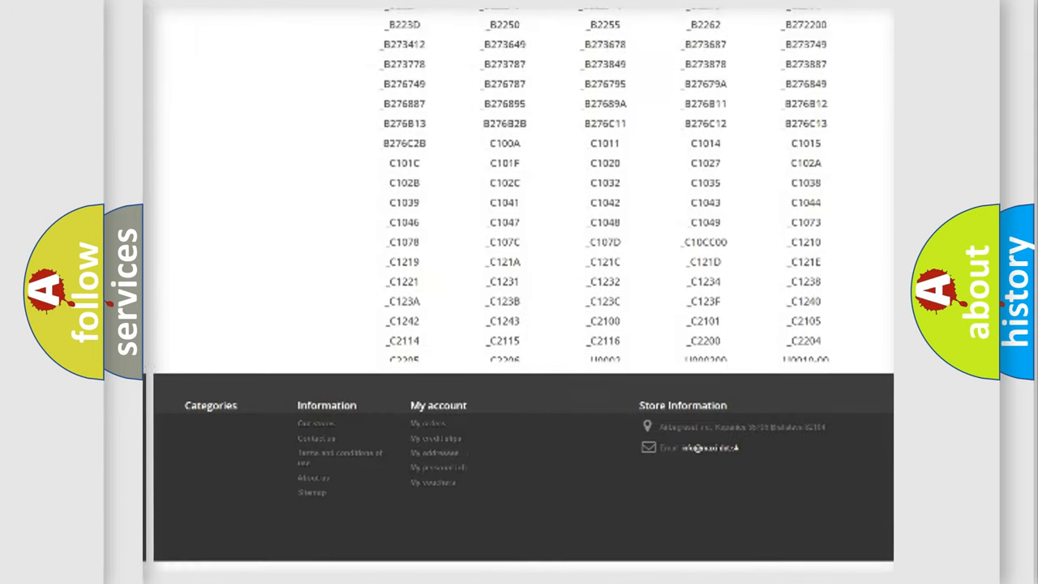
{"action": "scroll", "scroll_direction": "up", "scroll_amount": 3}
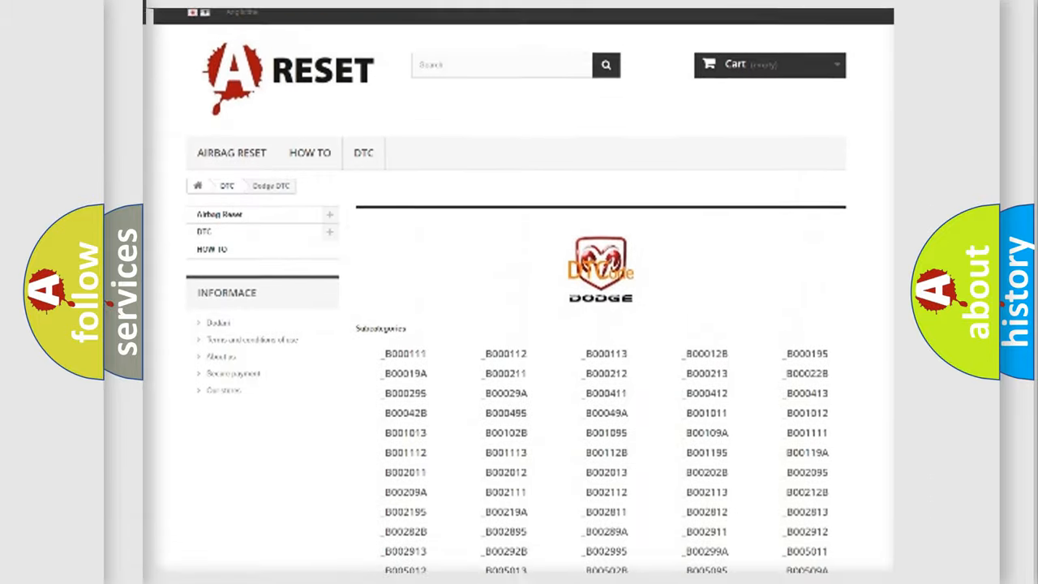
{"action": "scroll", "scroll_direction": "up", "scroll_amount": 3}
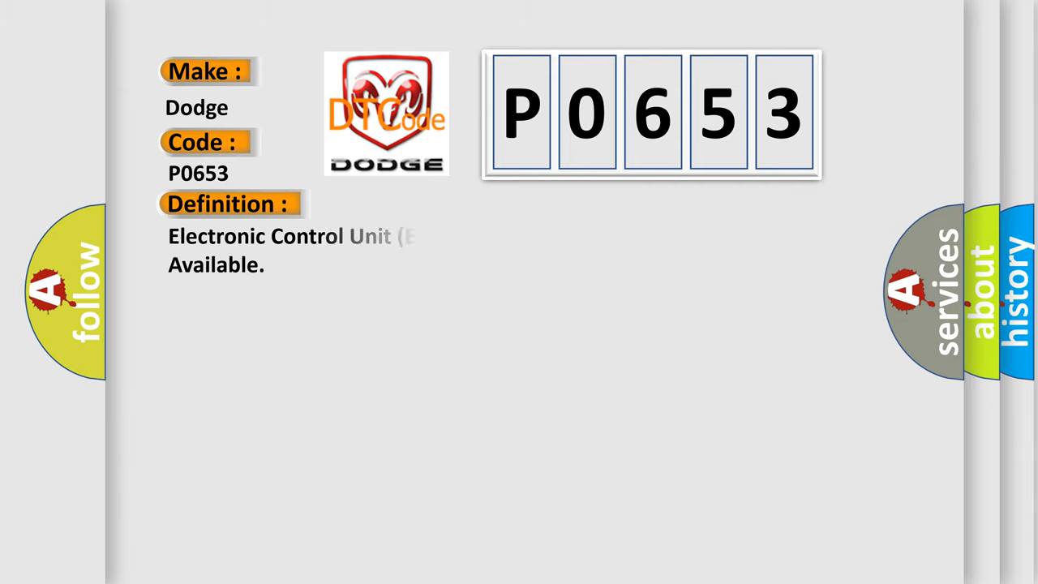
Step: Advance the P0653 slide to show its power-up internal fault self-test description
{"action": "left_click", "coordinate": [422, 204]}
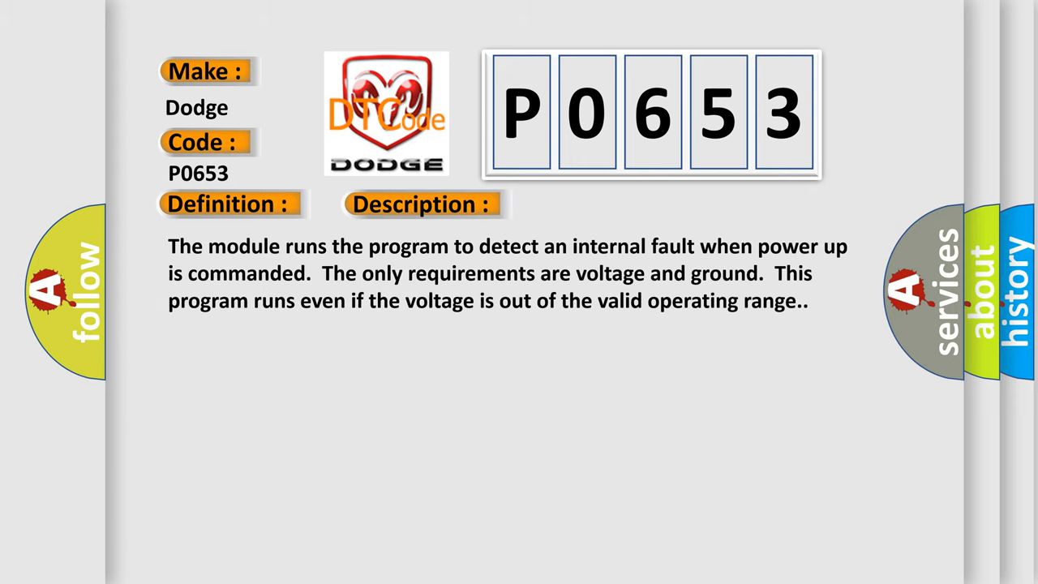